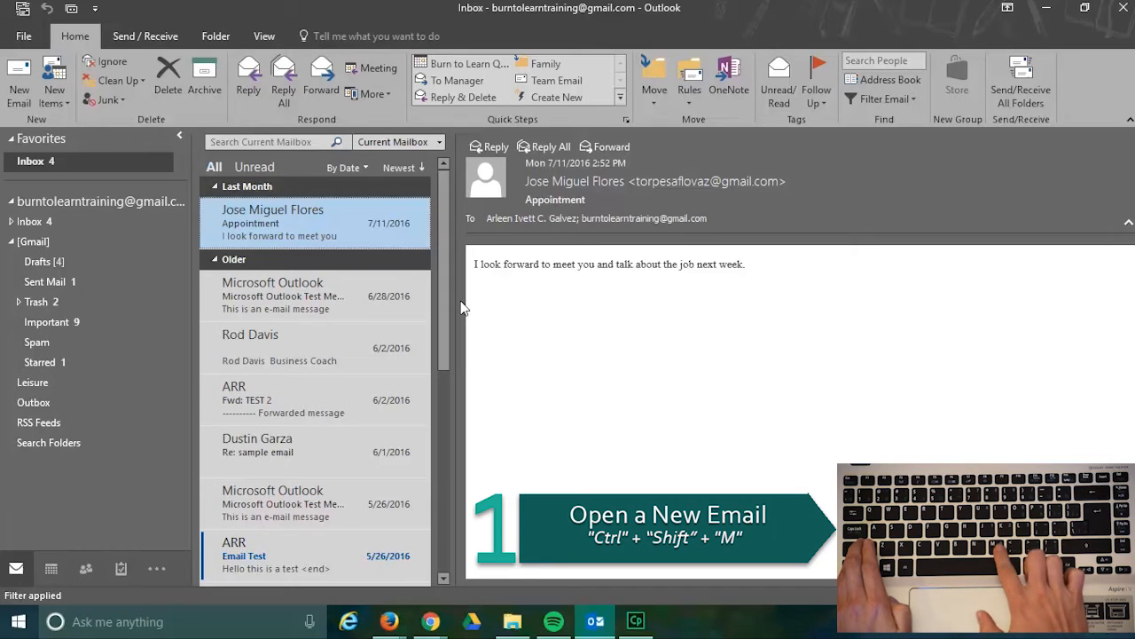
Step: Start a new blank email message with Ctrl+Shift+M, then close it back to the inbox
key("ctrl+shift+m")
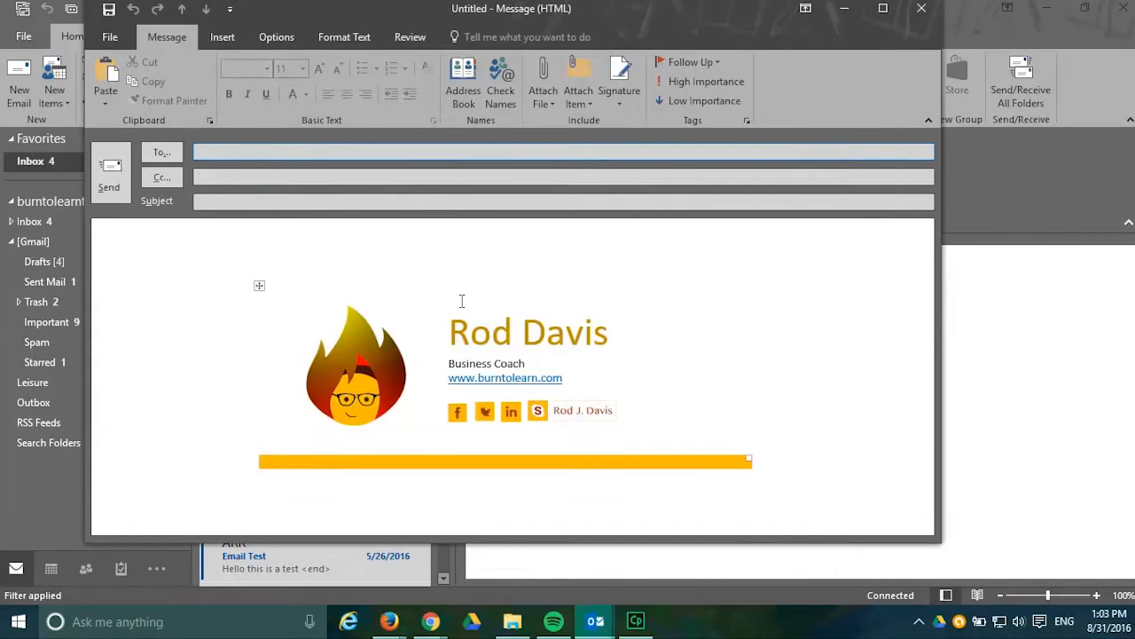
left_click(921, 8)
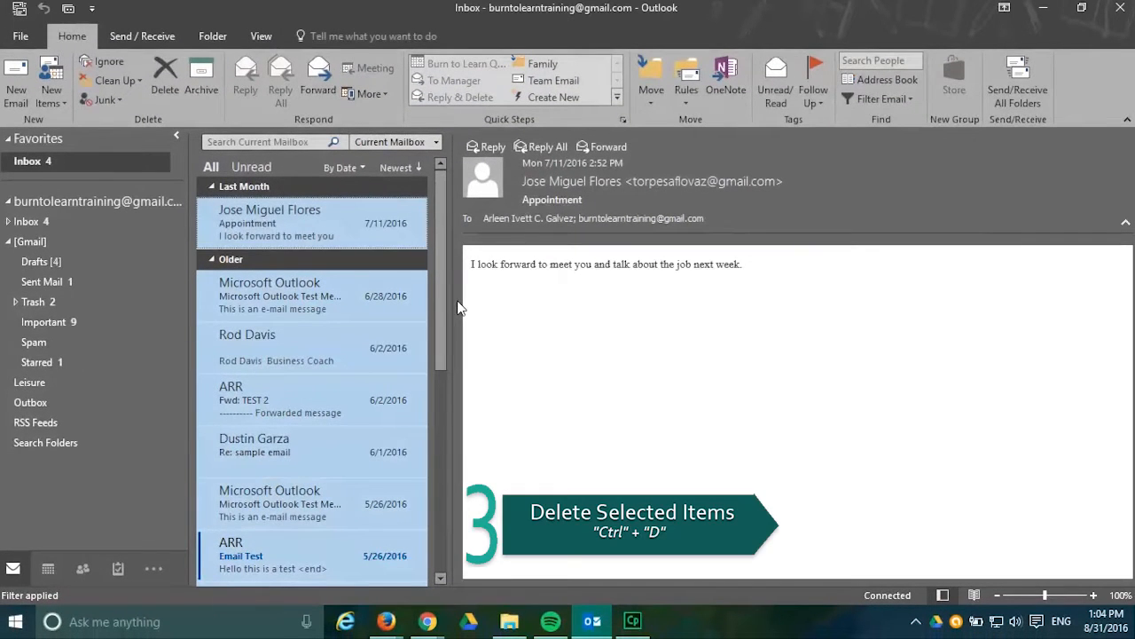
left_click(280, 295)
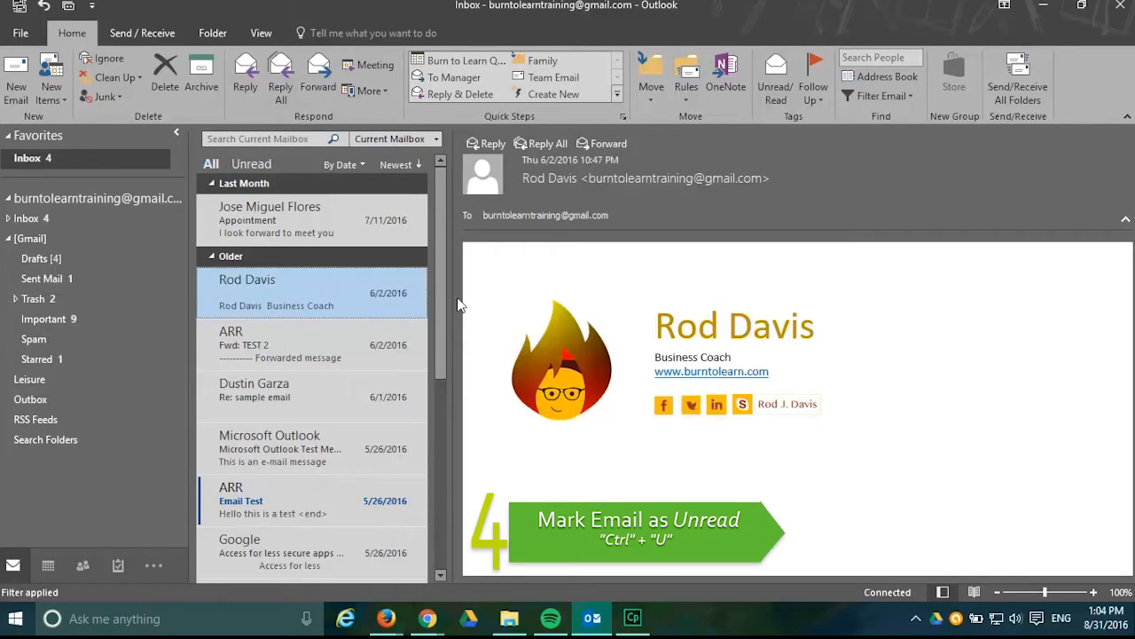
left_click(275, 219)
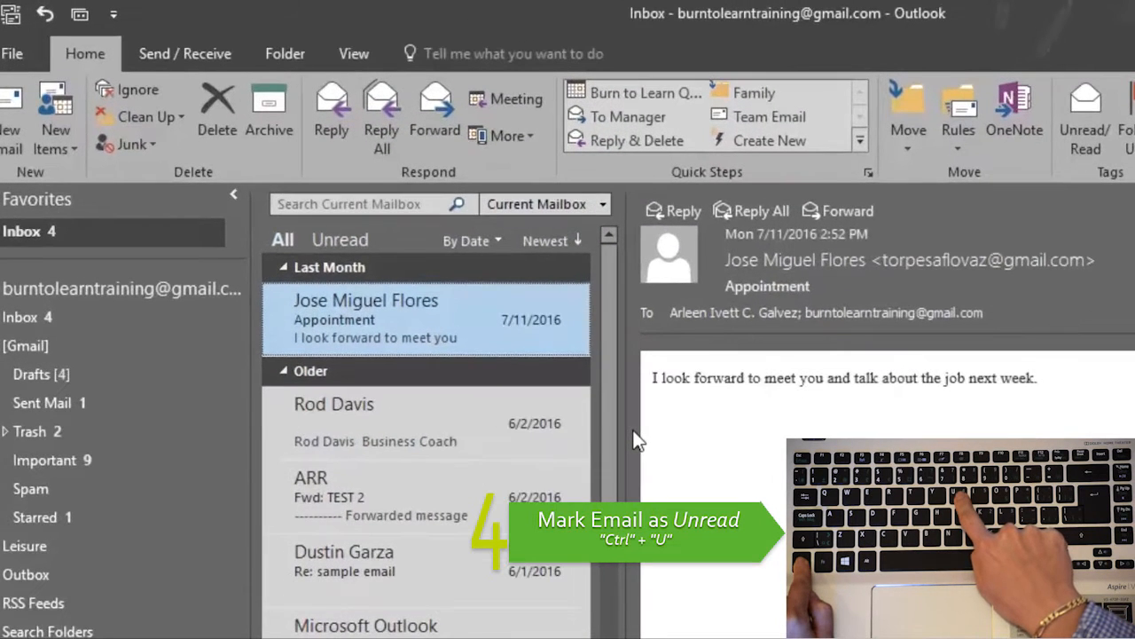
key("ctrl+u")
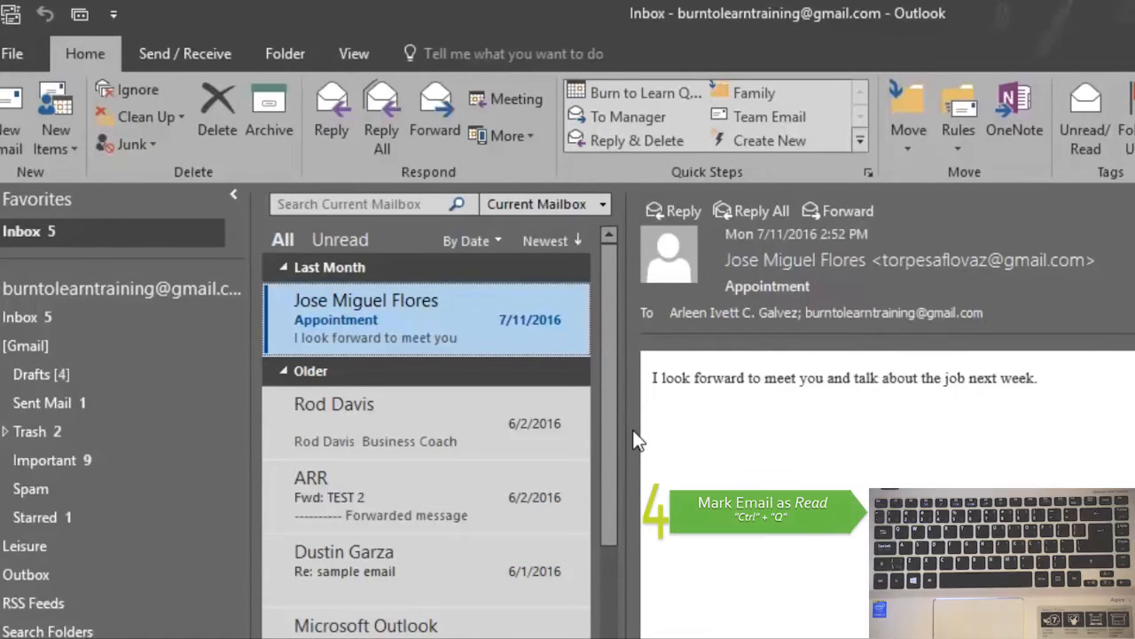
key("ctrl+q")
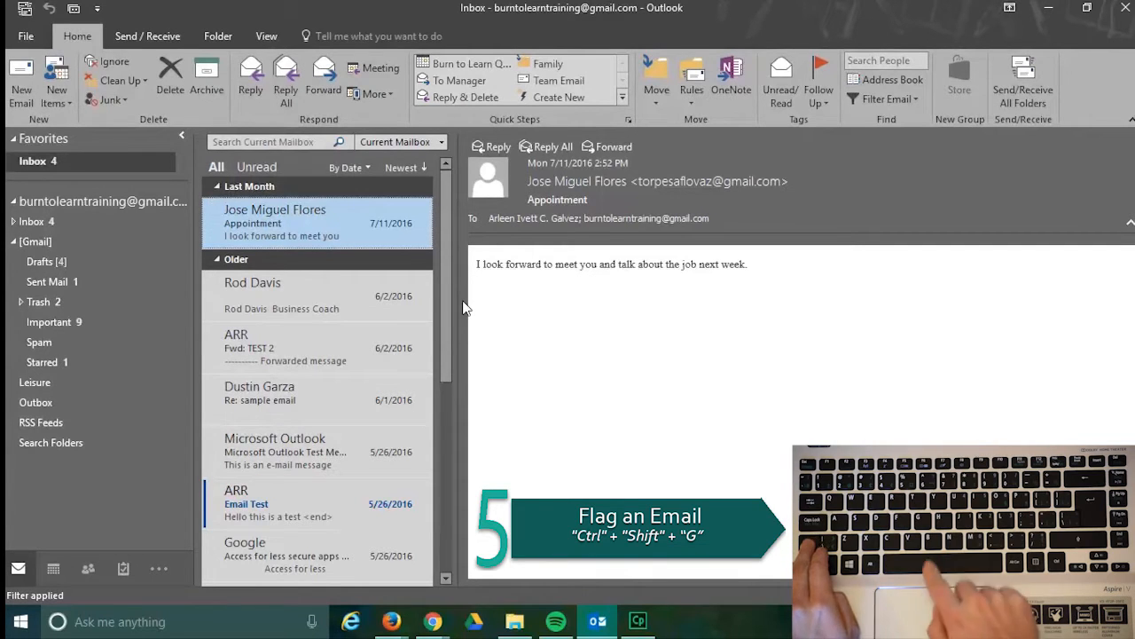
Step: Flag the selected Appointment message for follow-up with Ctrl+Shift+G
key("ctrl+shift+g")
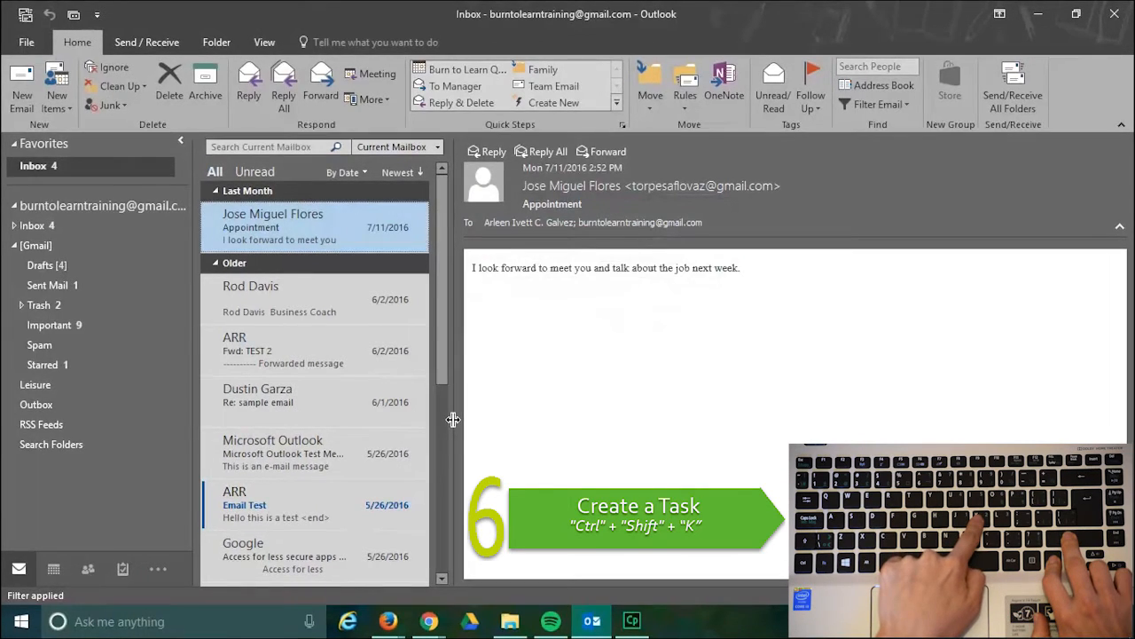
Step: Create a new untitled task with Ctrl+Shift+K and tab through its Subject, Start date and Due date fields
key("ctrl+shift+k")
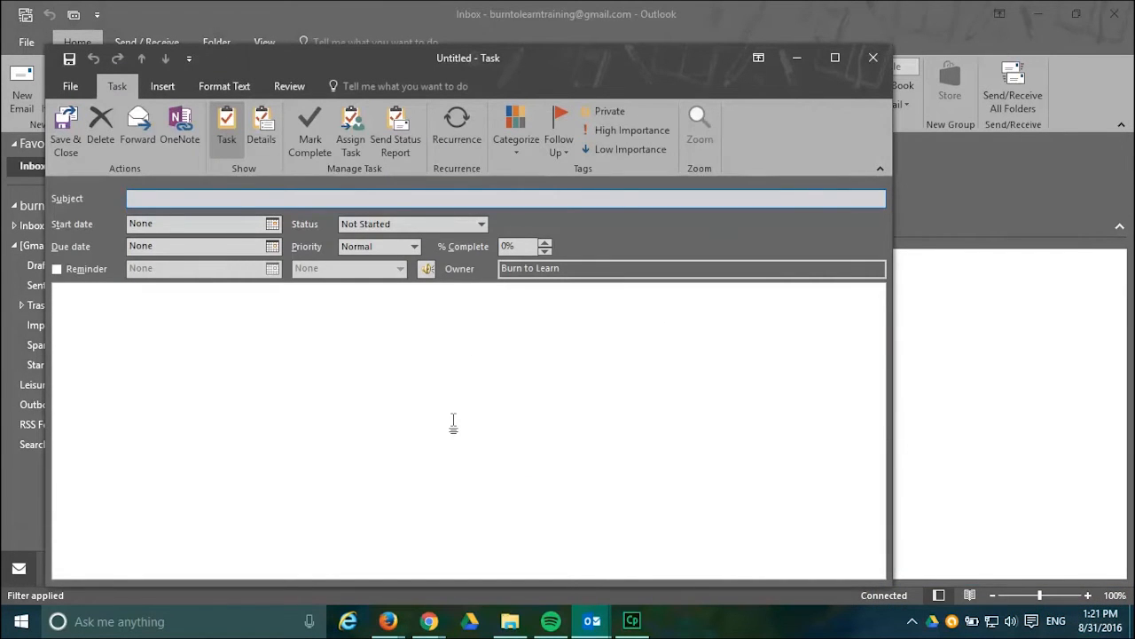
left_click(834, 57)
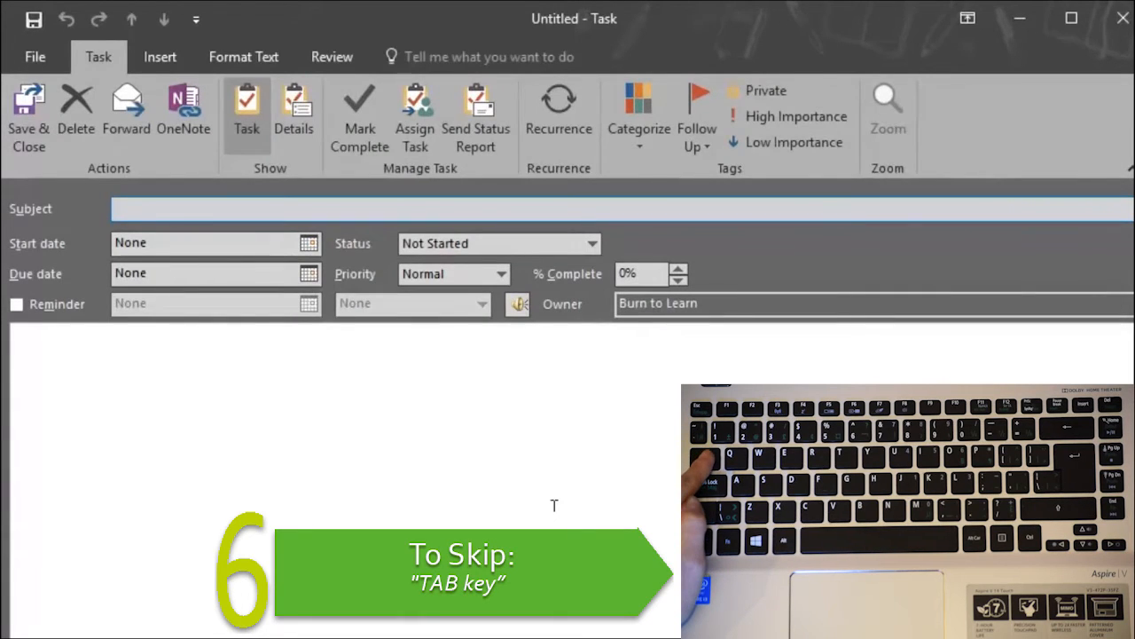
key("Tab")
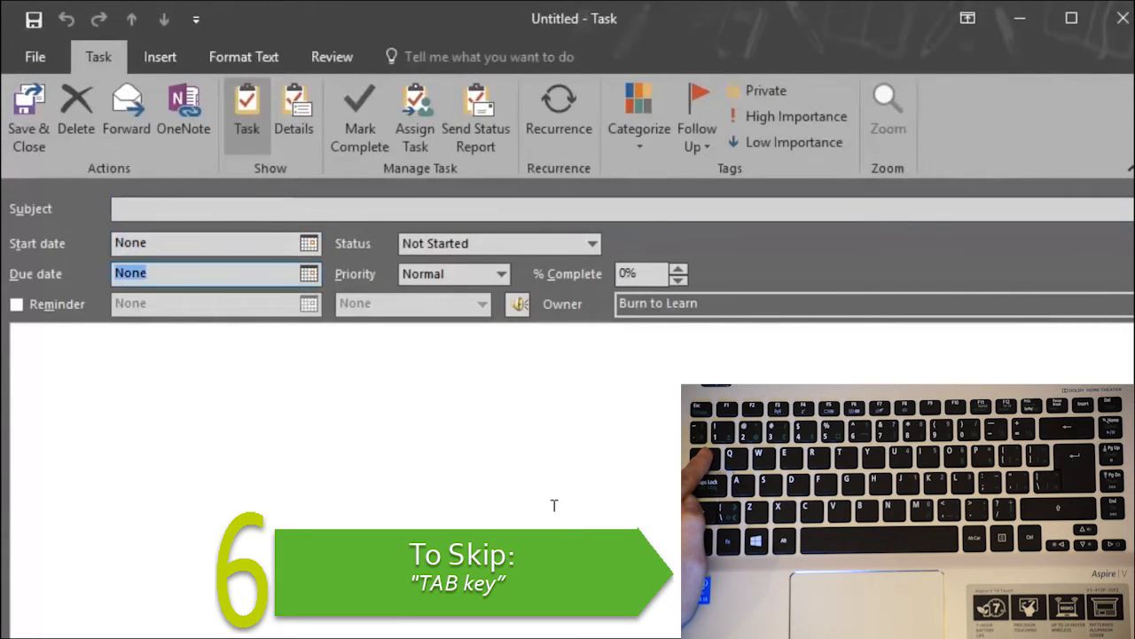
key("Tab")
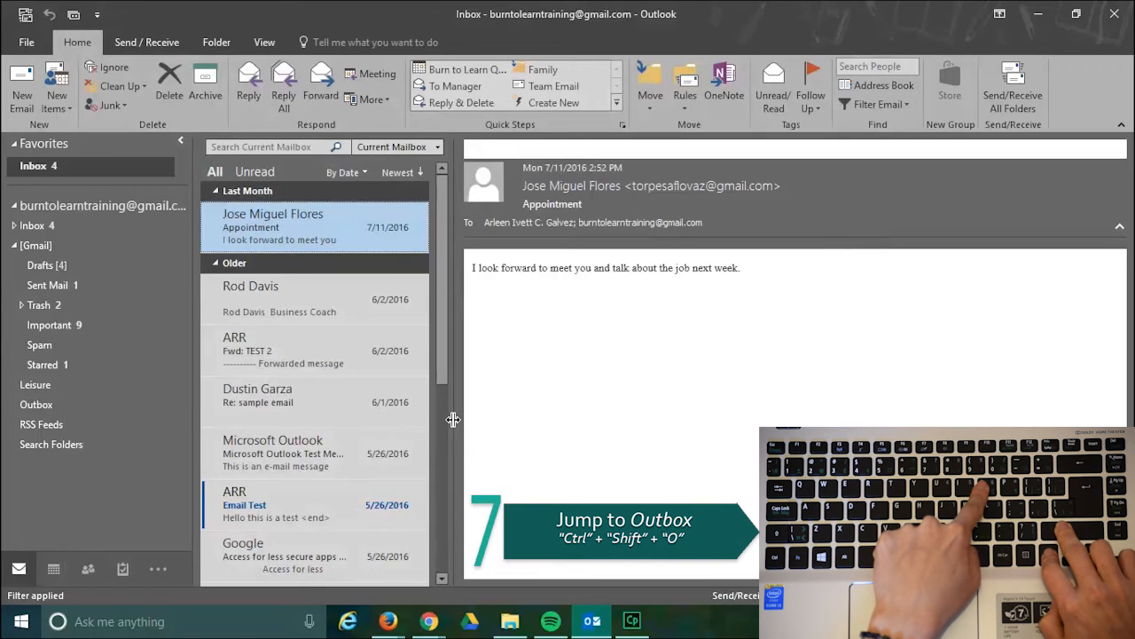
Step: Jump to the empty Outbox with Ctrl+Shift+O, then back to the Inbox with Ctrl+Shift+I
key("ctrl+shift+o")
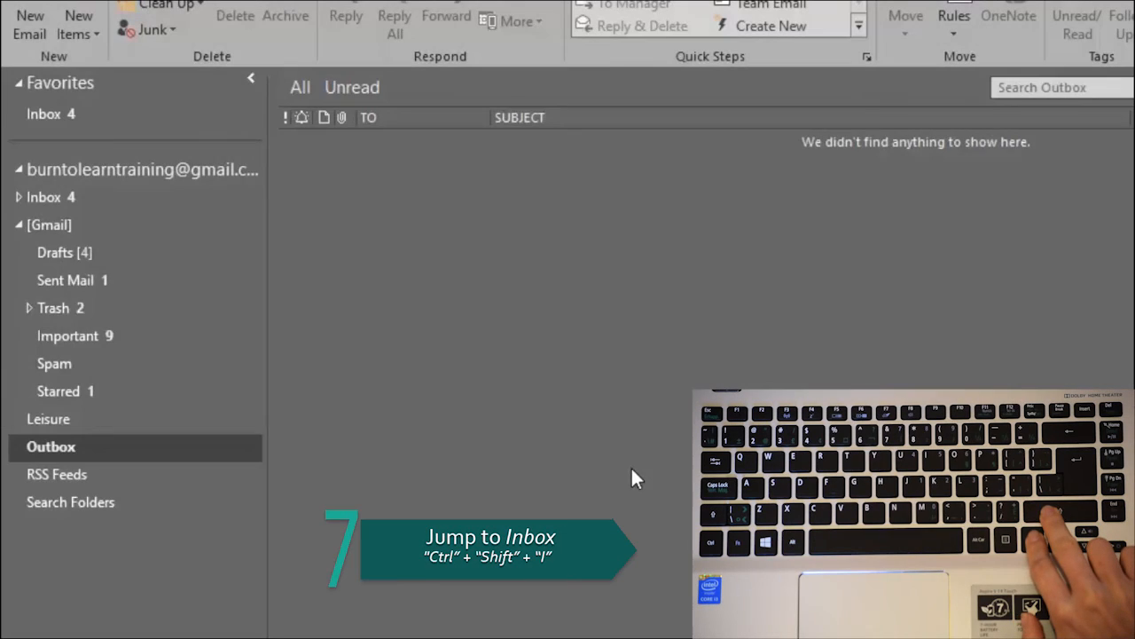
key("ctrl+shift+i")
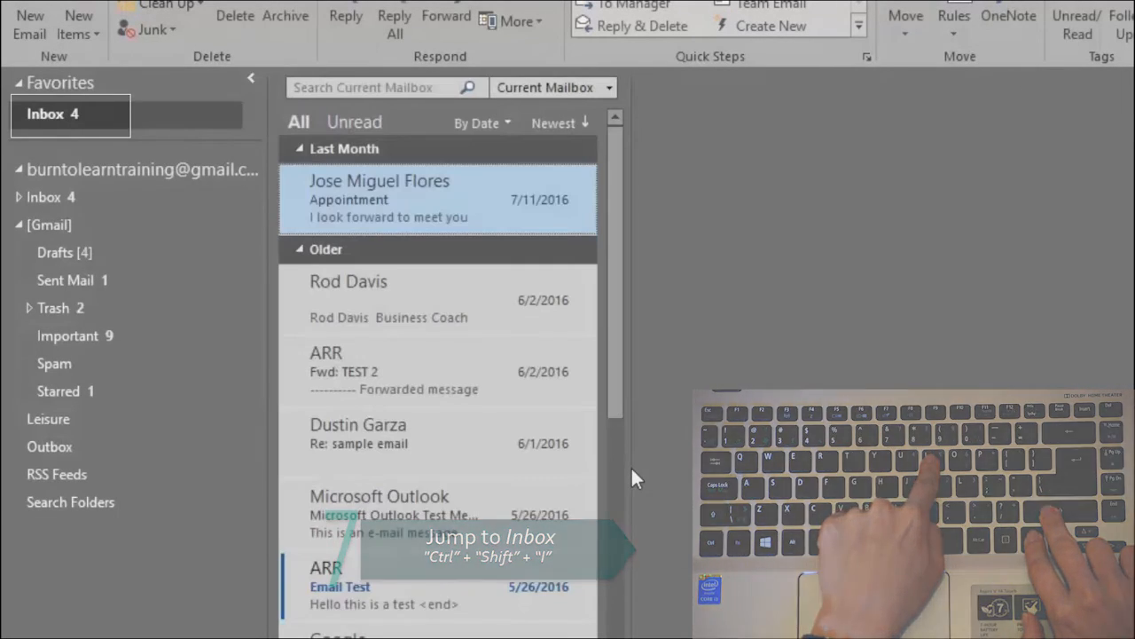